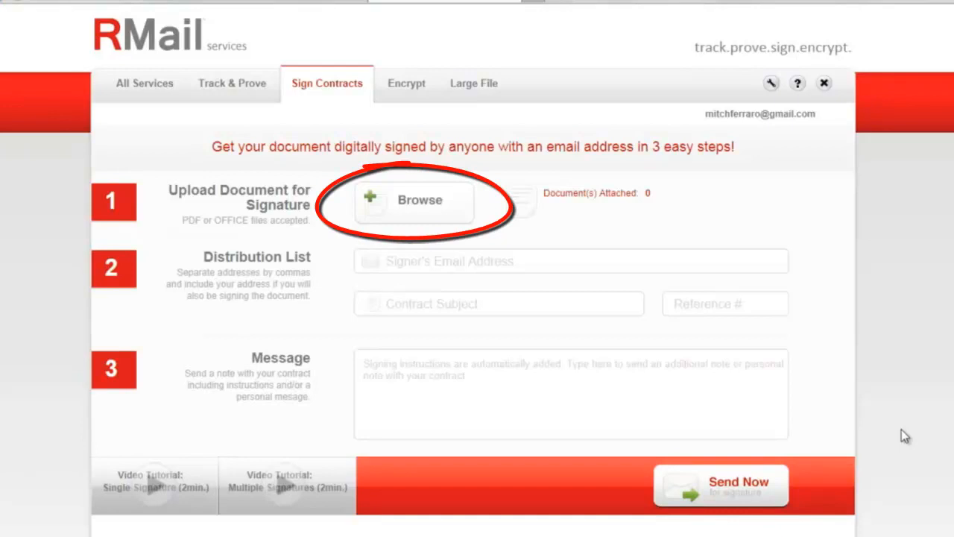
Upload NEA- NDA Agreement - Single.doc and confirm it appears in the attachments list.
click(419, 199)
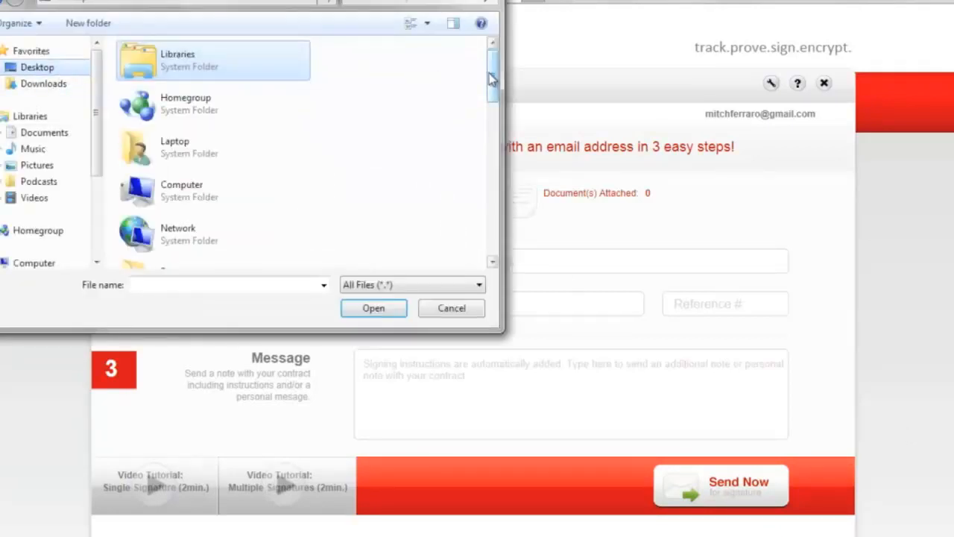
scroll(down, 3)
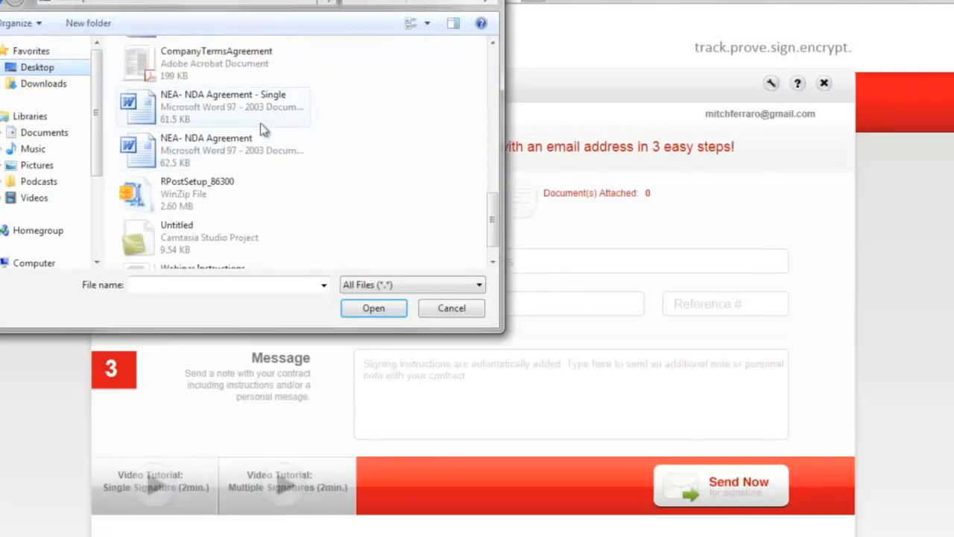
click(374, 307)
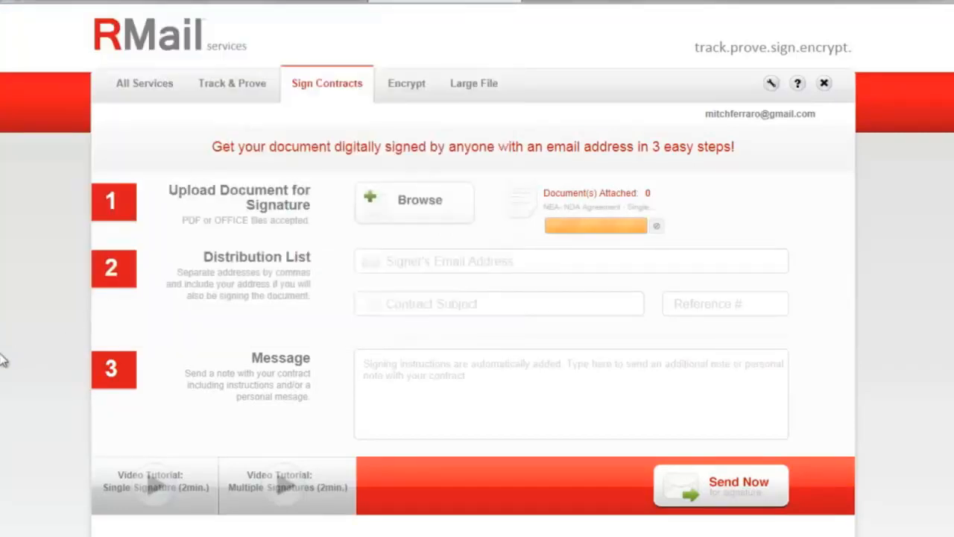
click(596, 225)
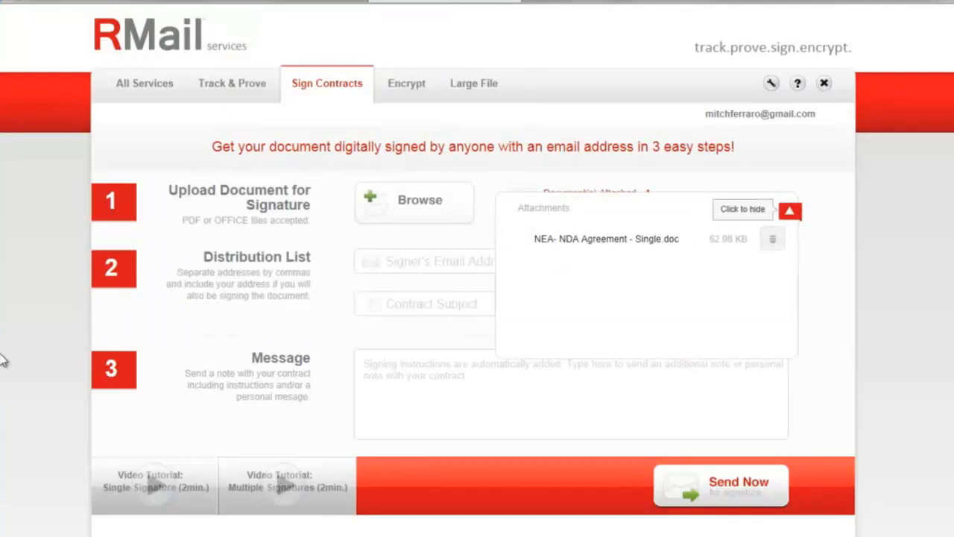
click(743, 208)
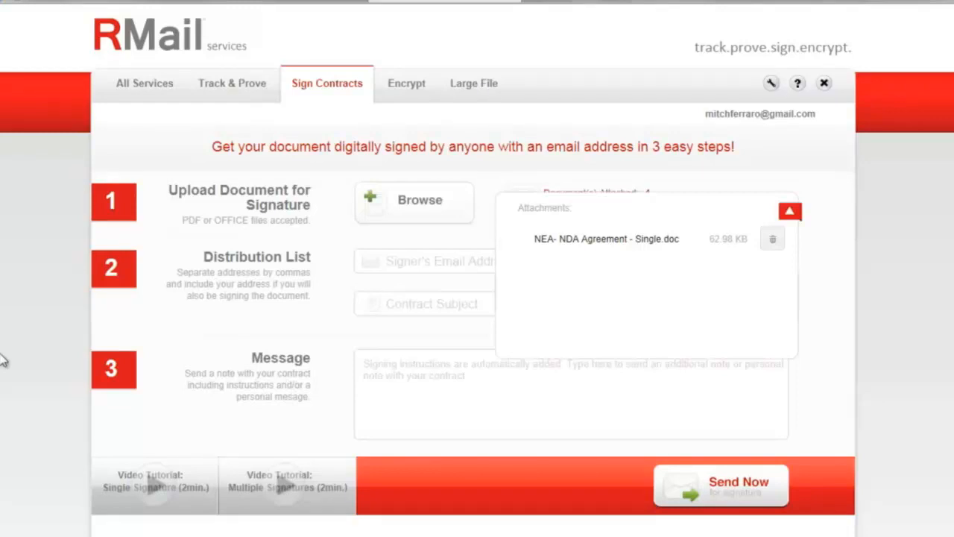
mouse_move(743, 215)
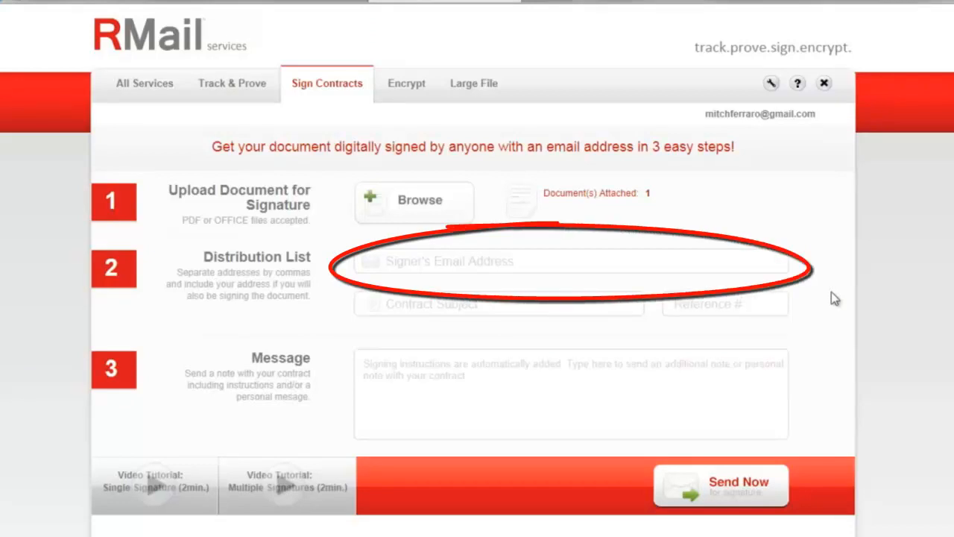
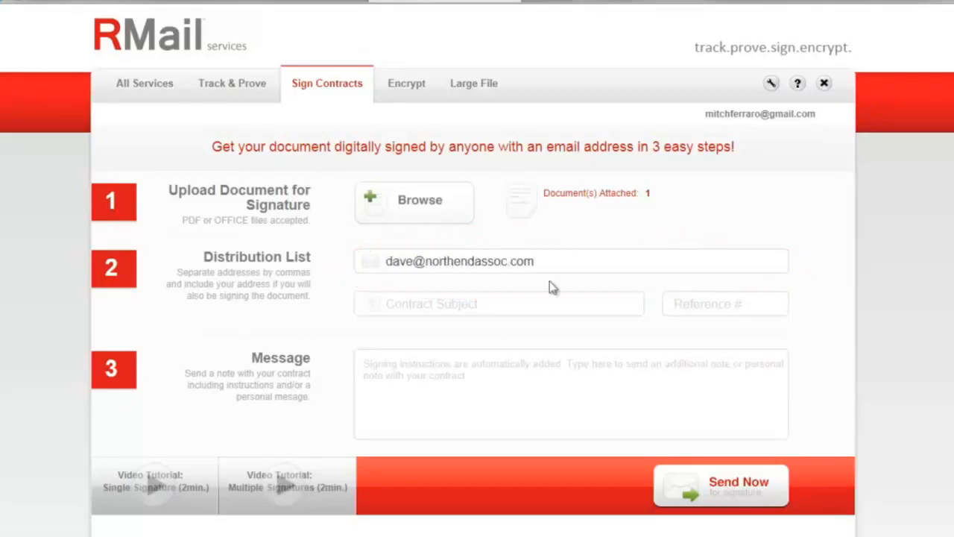
mouse_move(568, 293)
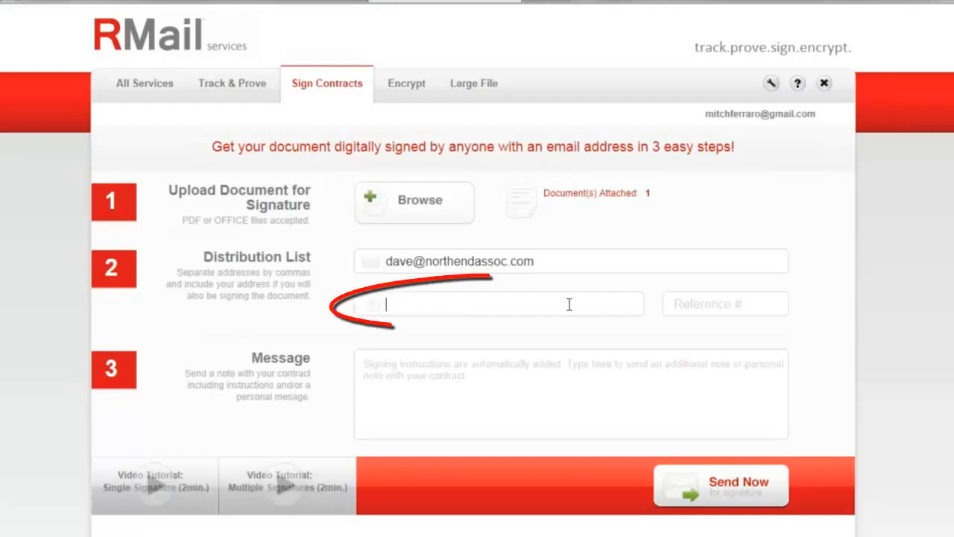
text(Please sign this NDA)
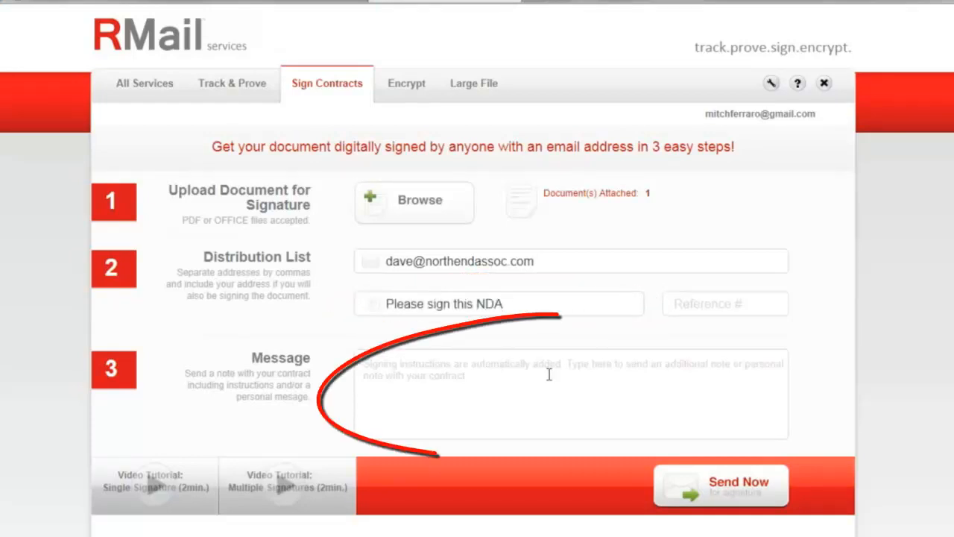
text(Dave,)
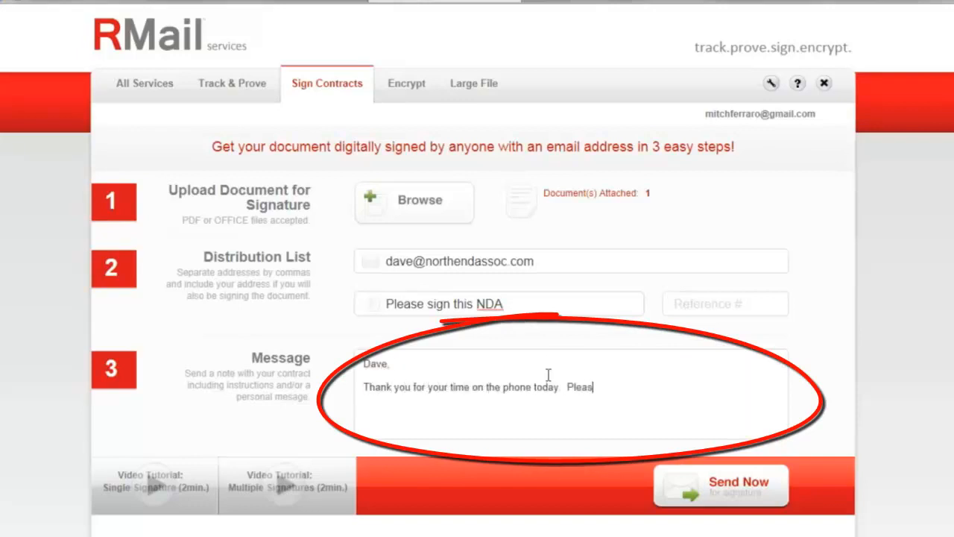
text(e sign the attached document by following the instructions in this message.)
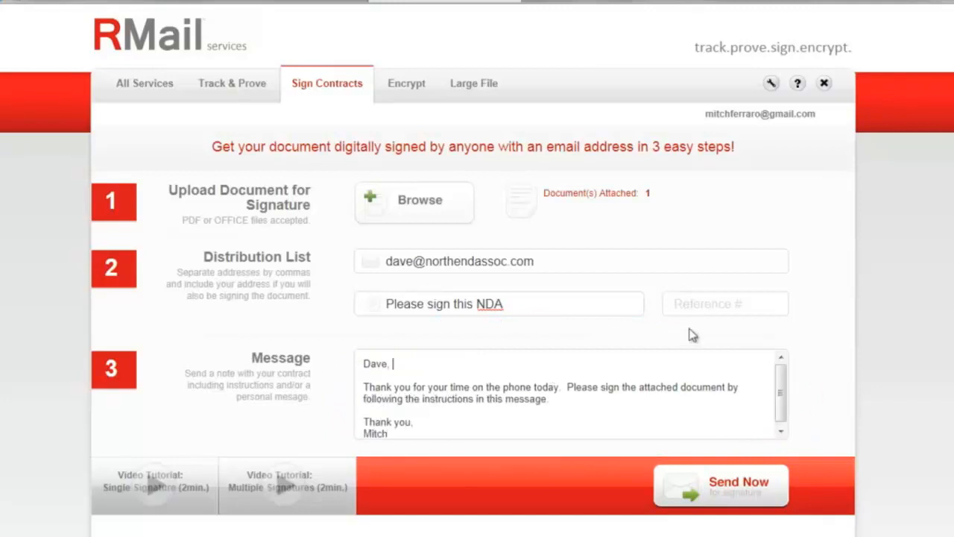
Enter 1234567 as the contract reference number.
click(723, 303)
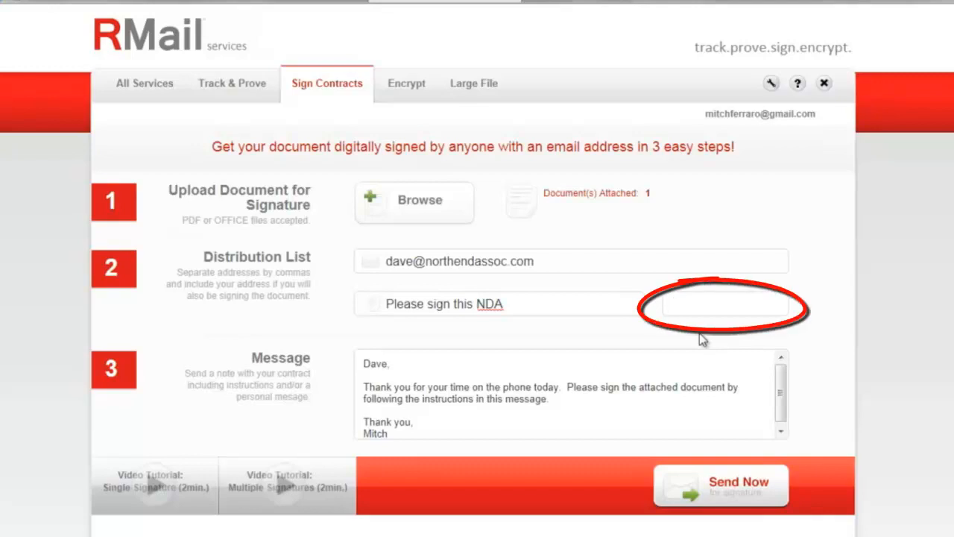
text(1234567)
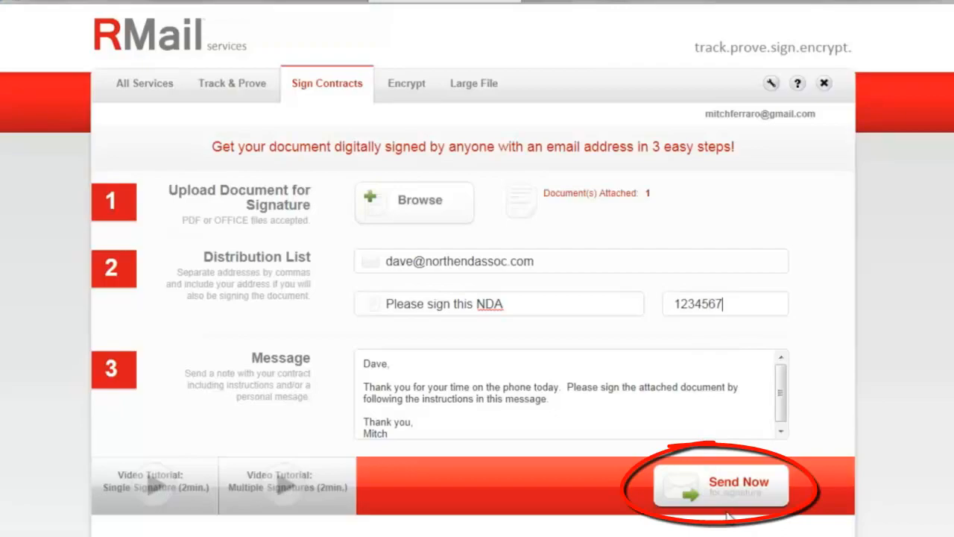
Send the NDA signature request and dismiss the message-sent confirmation.
click(737, 482)
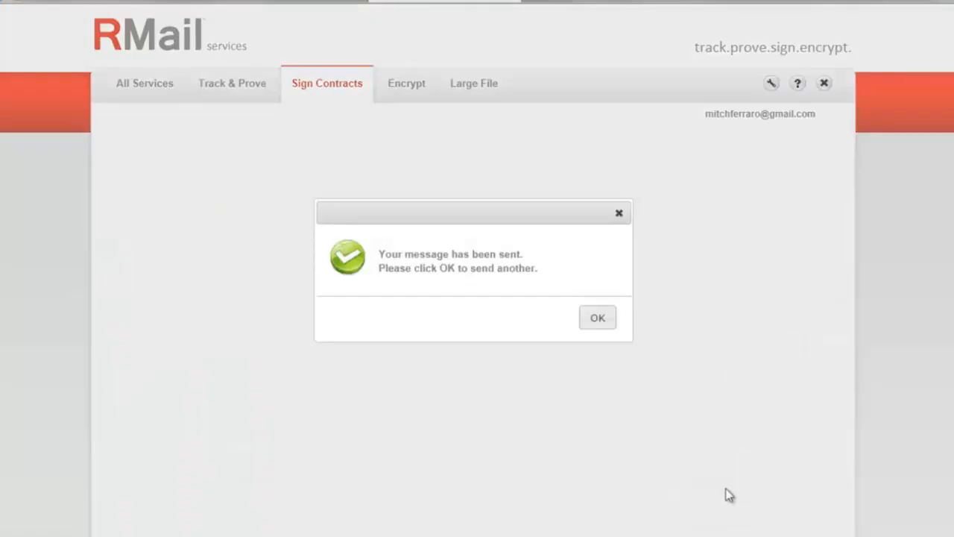
click(597, 317)
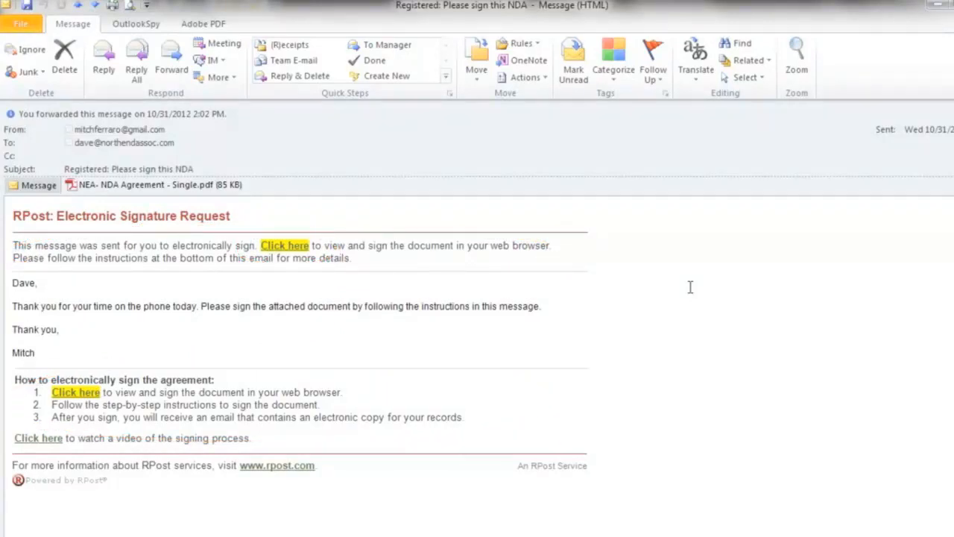
mouse_move(478, 300)
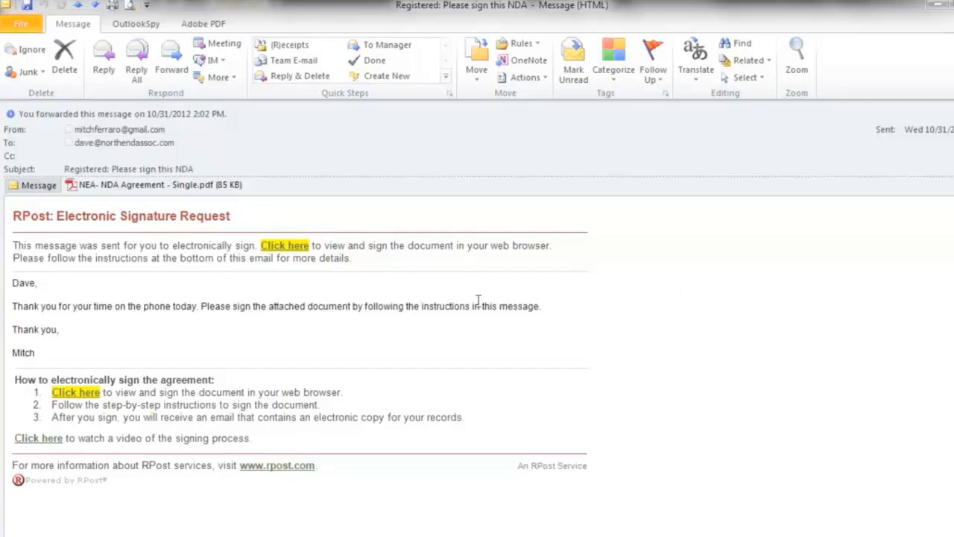
Follow the email's sign link to open the NDA in RPost eSign.
click(285, 245)
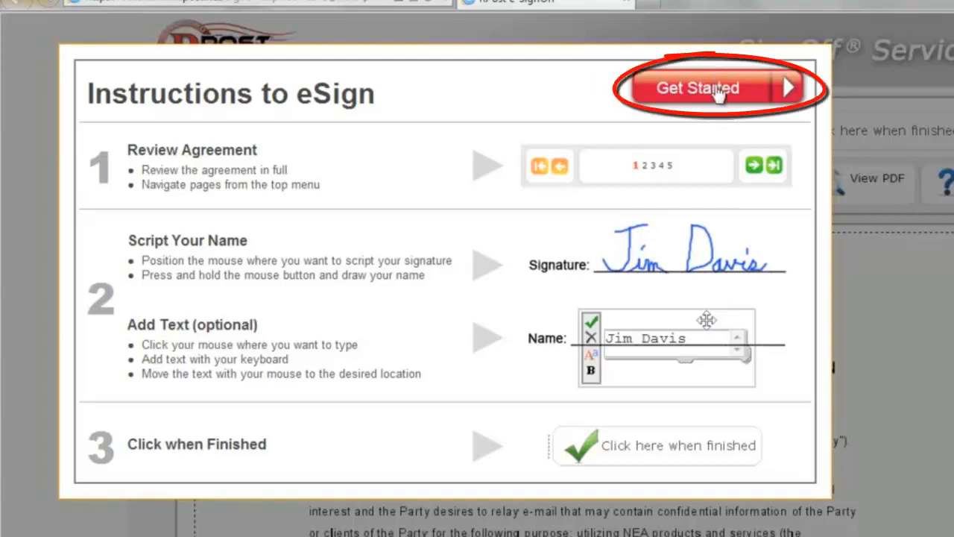
Dismiss the instructions, place the 10/31/2012 date, and scroll through the agreement.
click(697, 87)
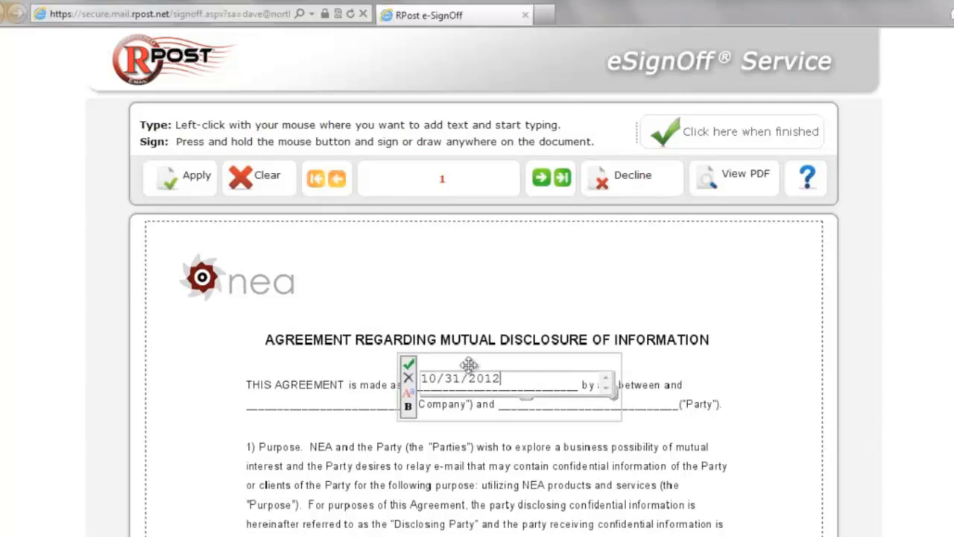
drag(468, 365, 402, 283)
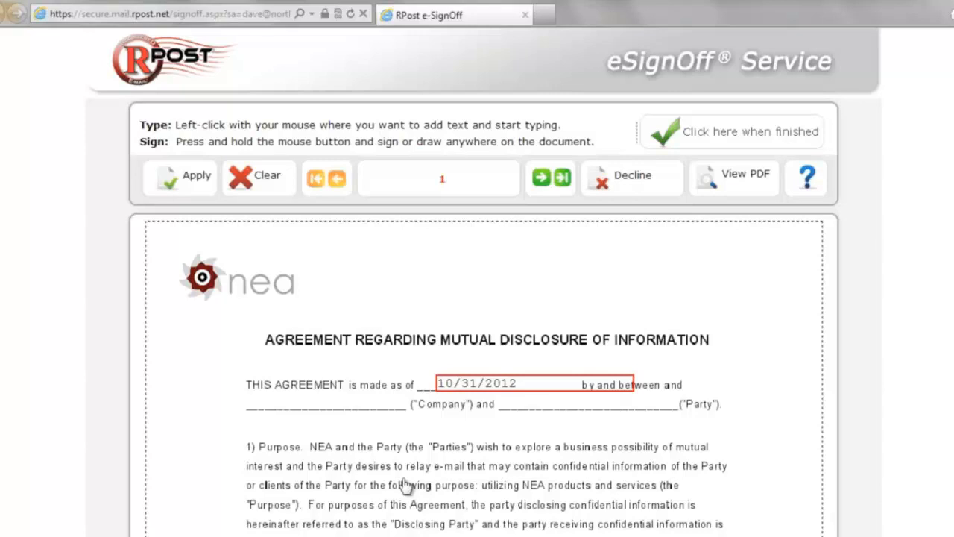
mouse_move(313, 433)
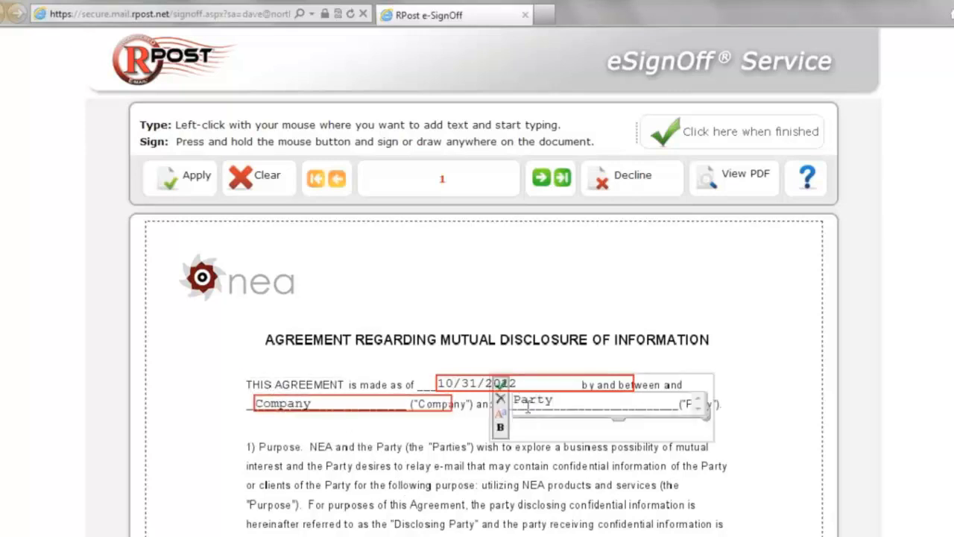
scroll(down, 3)
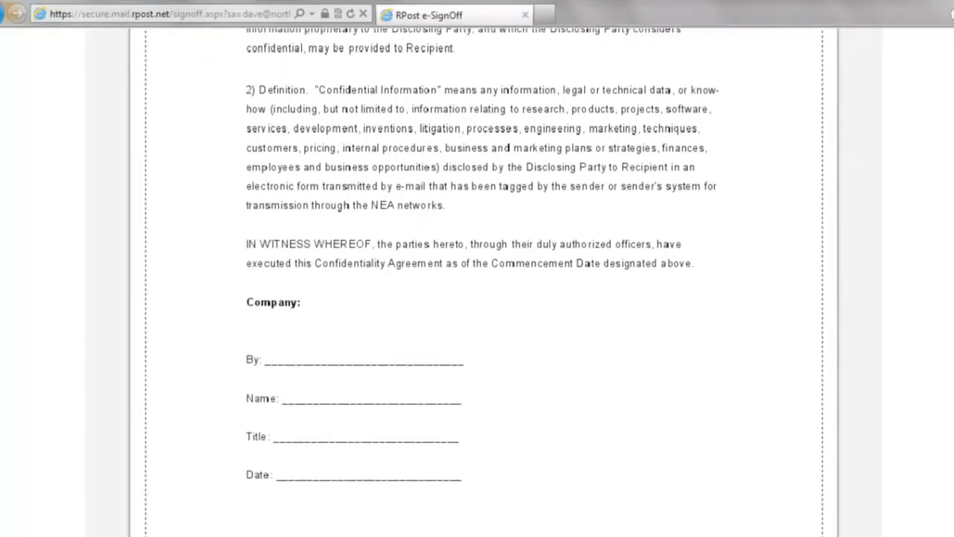
scroll(down, 3)
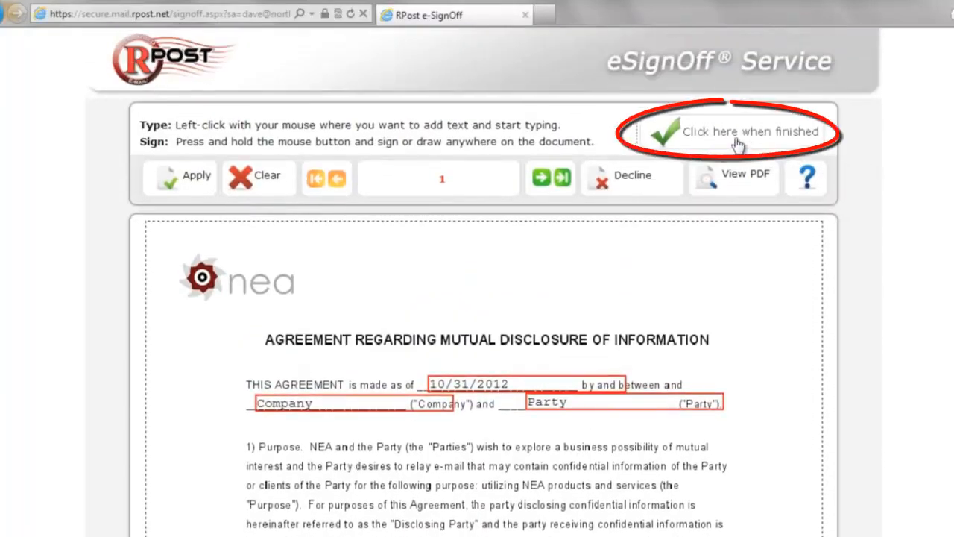
mouse_move(738, 141)
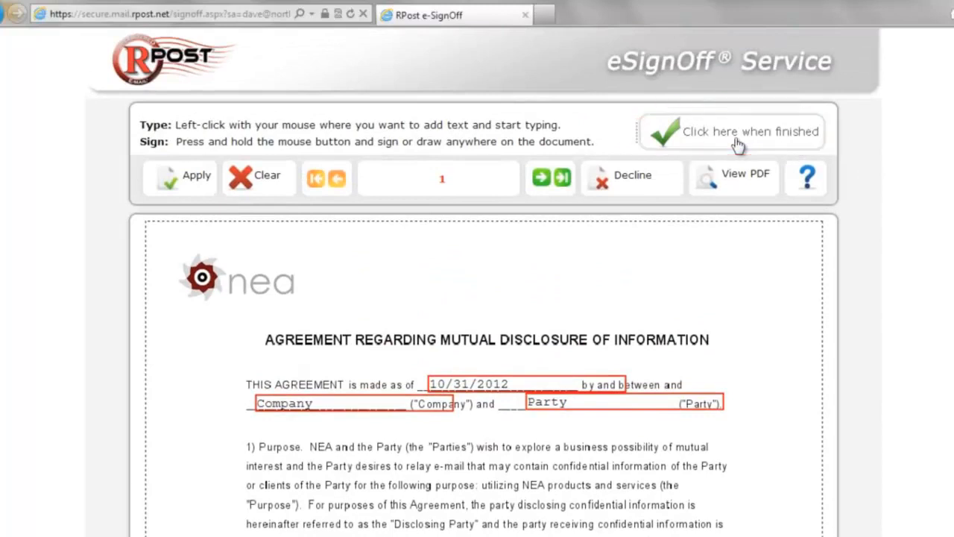
Finish filling, draw a handwritten signature, and execute it.
click(733, 131)
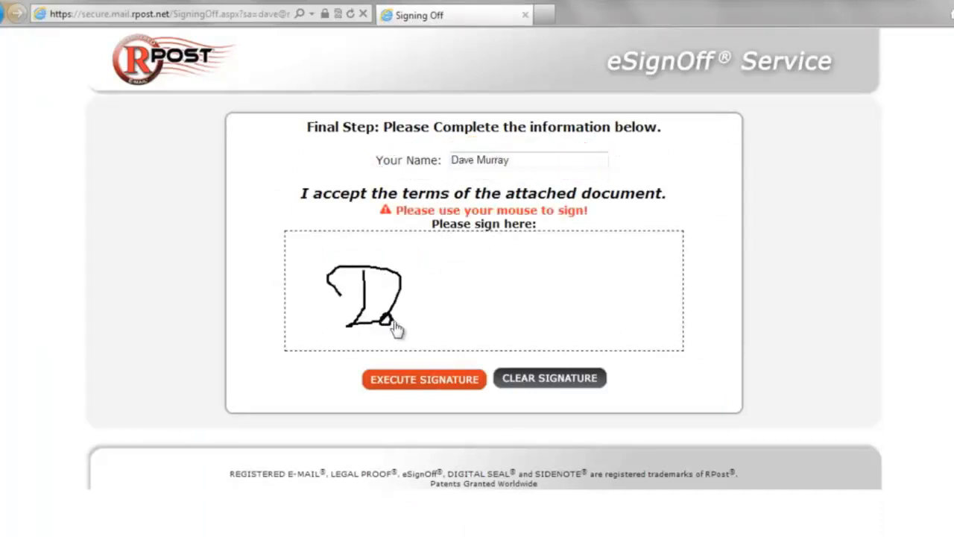
drag(395, 328, 507, 317)
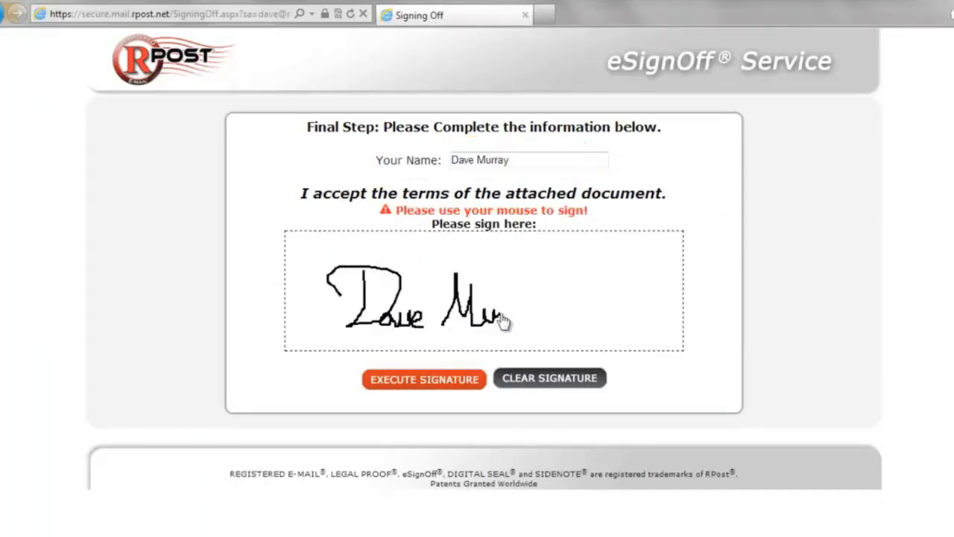
drag(503, 316, 548, 313)
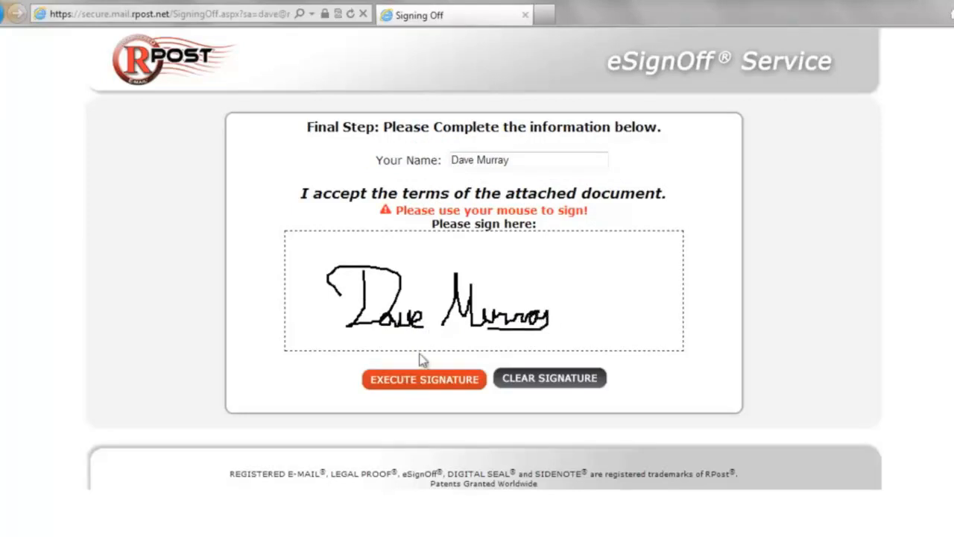
click(424, 379)
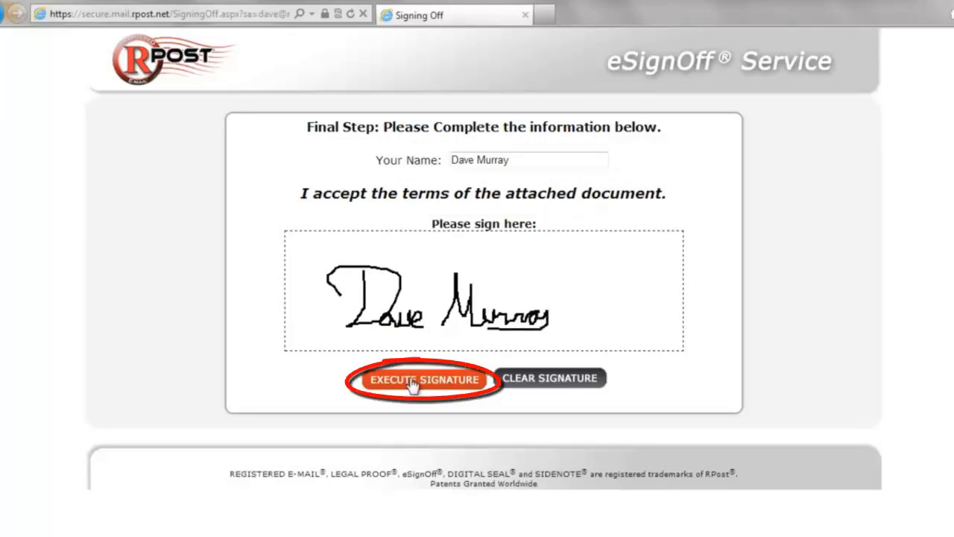
click(423, 380)
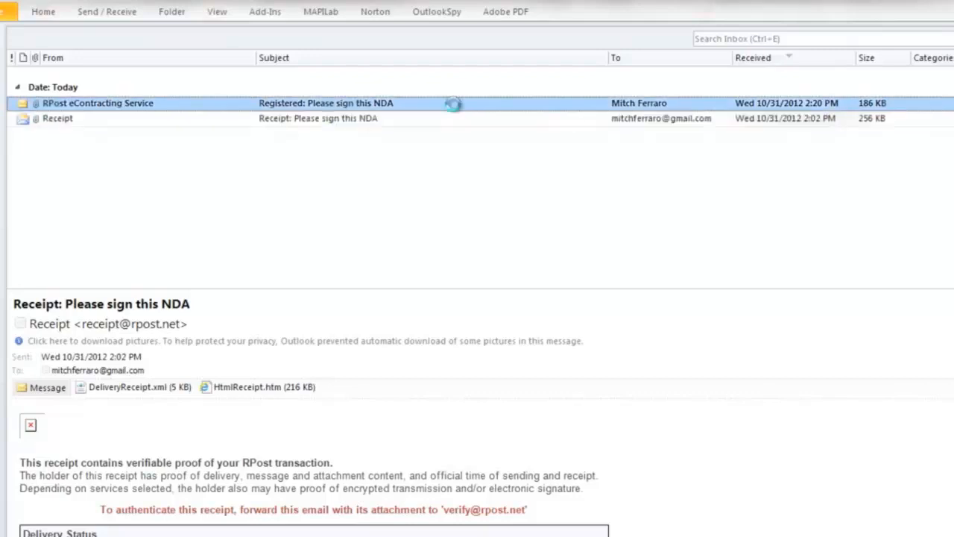
Open the 'Registered: Please sign this NDA' email from the inbox.
double_click(97, 103)
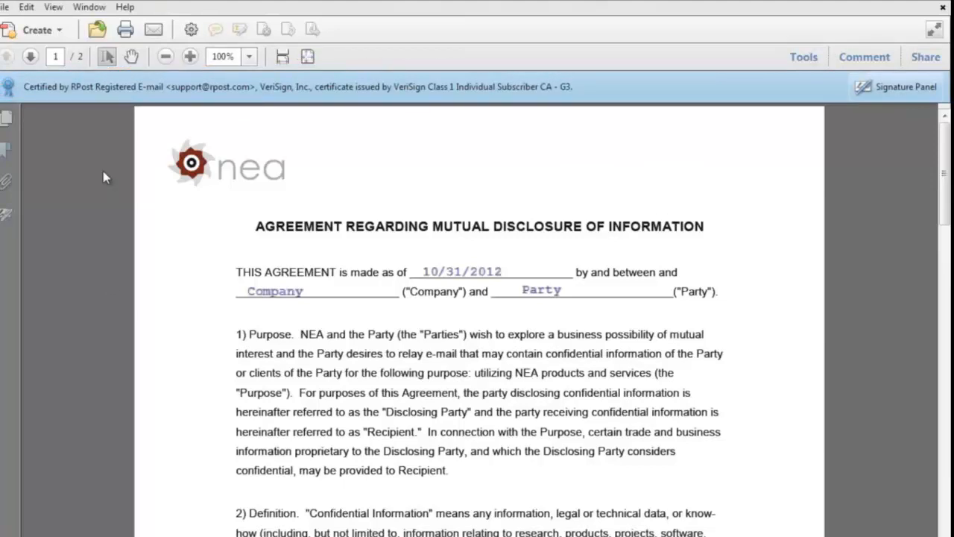
mouse_move(843, 206)
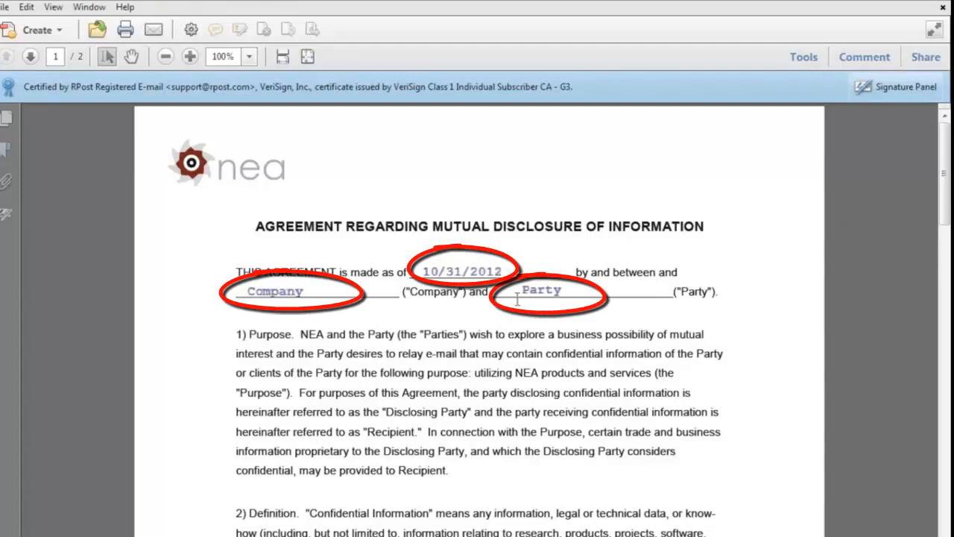
scroll(down, 3)
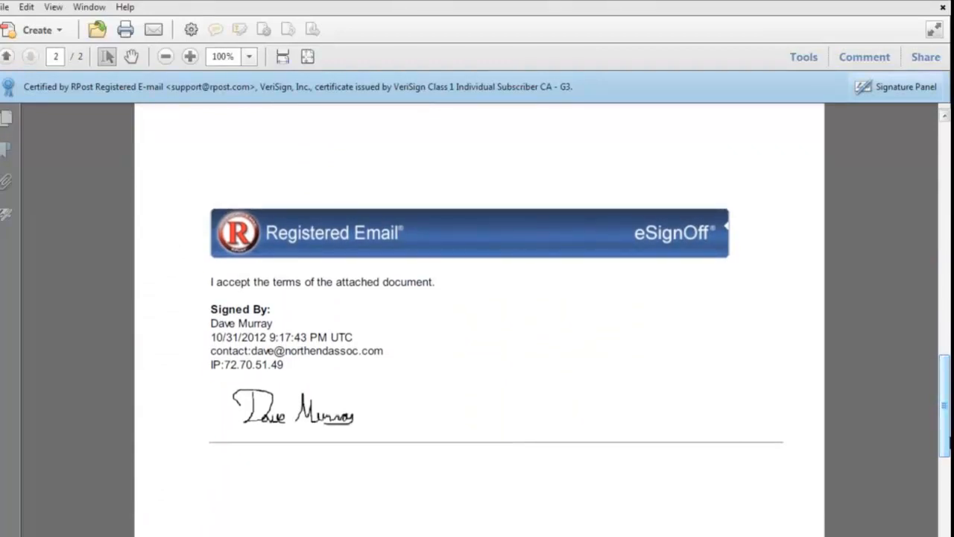
drag(284, 268, 193, 443)
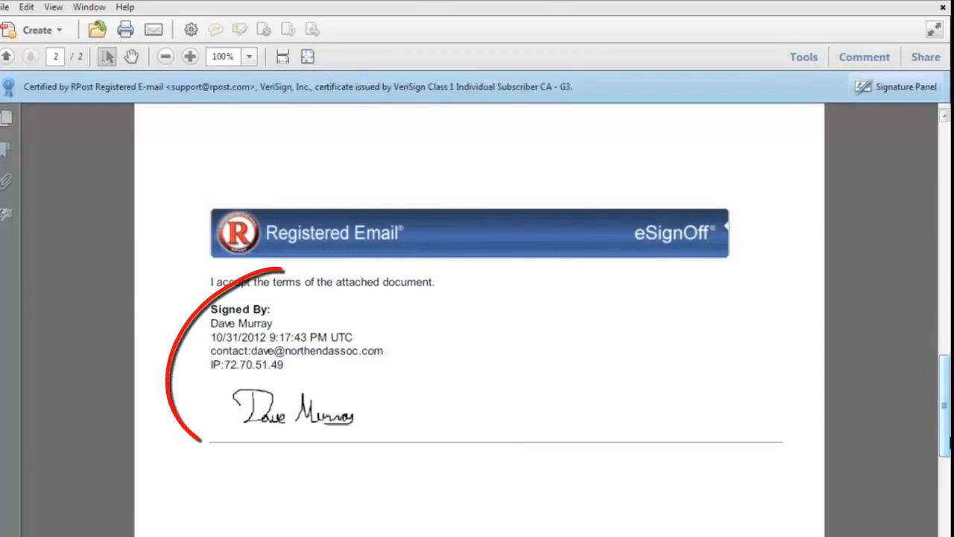